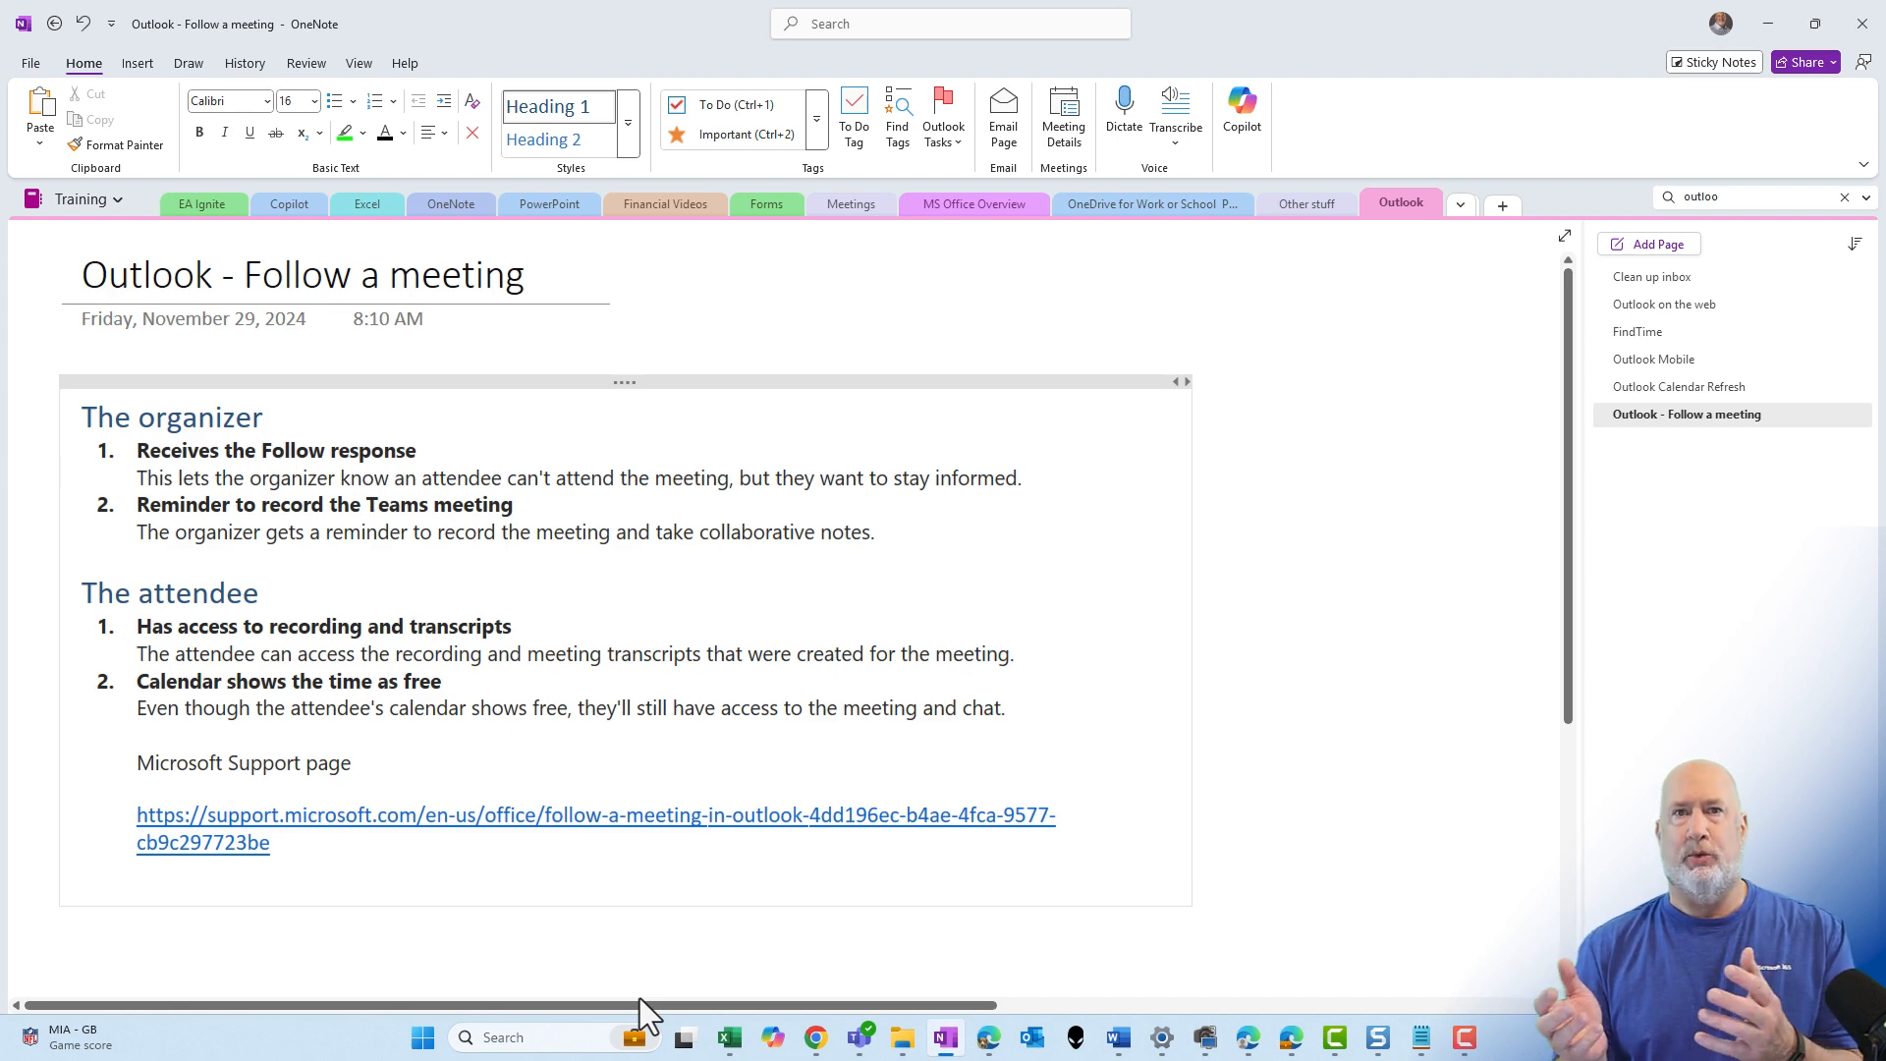
Open the Marketing Meeting for 2025 - TEST invite's full details and mark it Followed without attending.
click(263, 417)
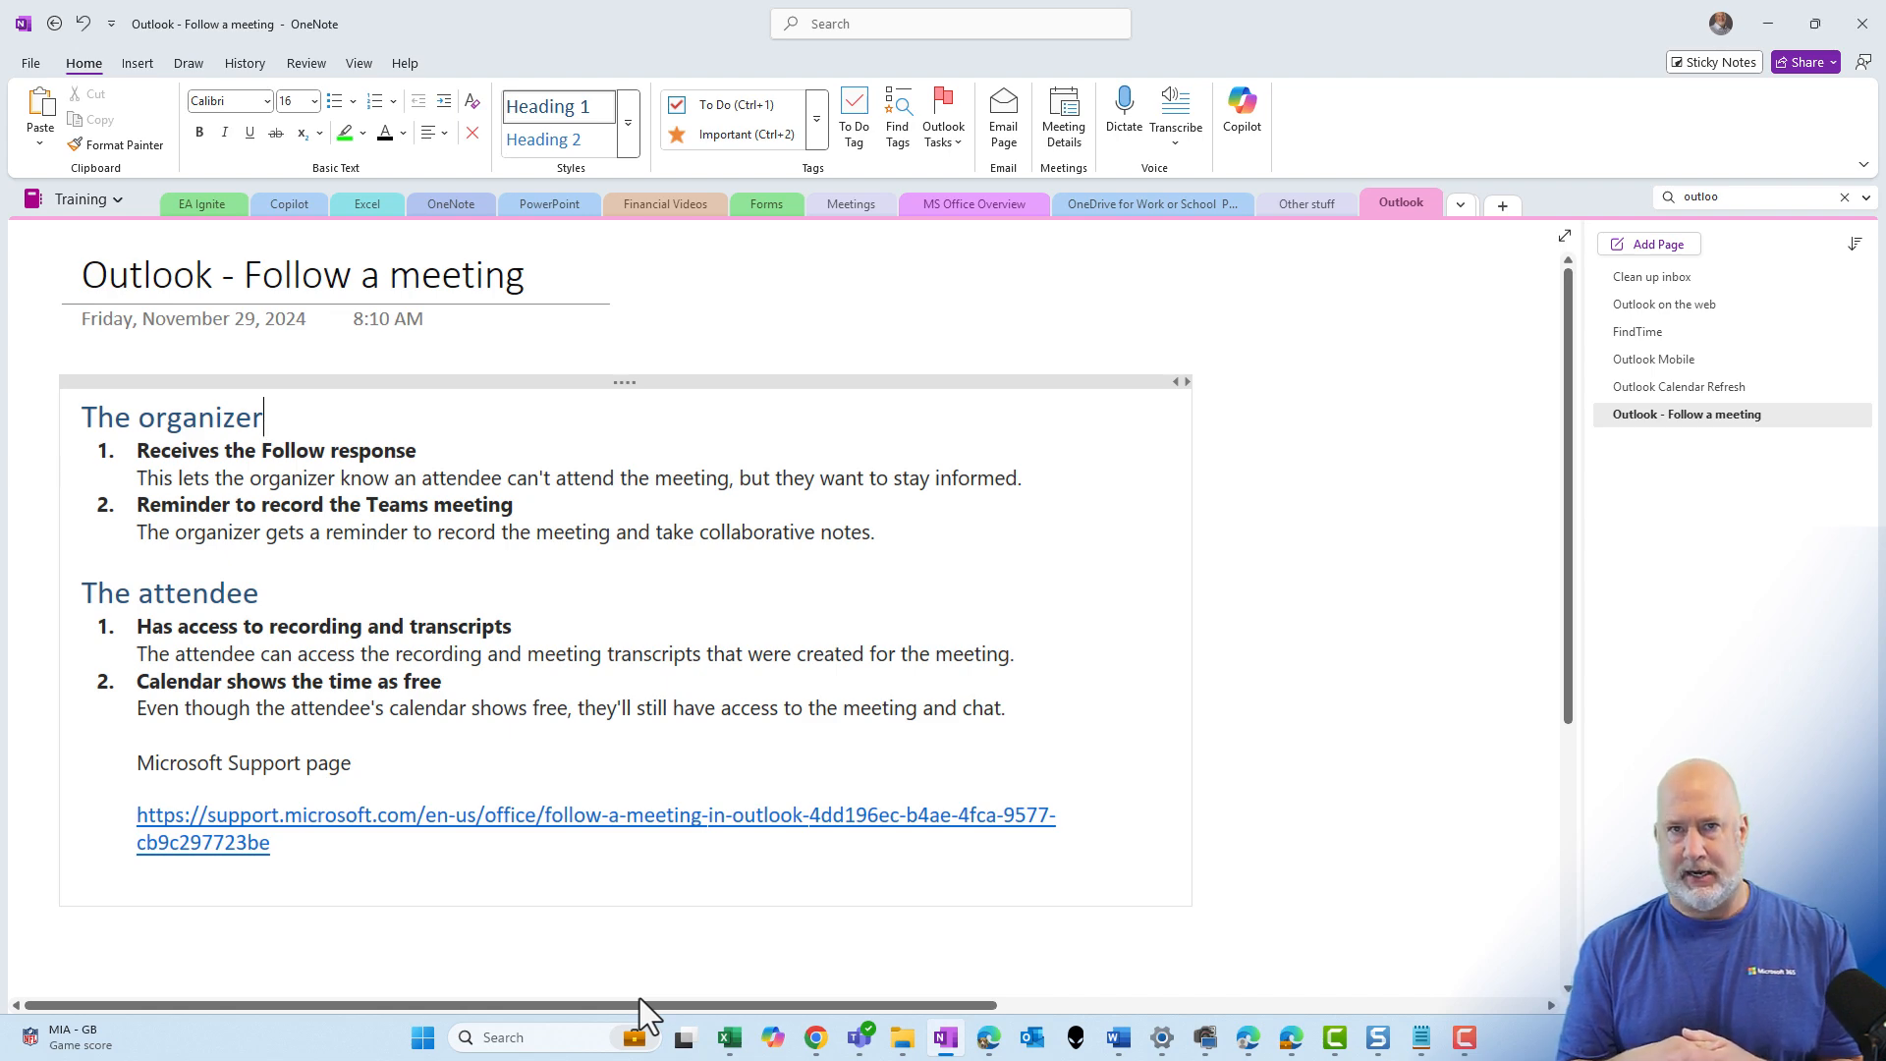
mouse_move(871, 797)
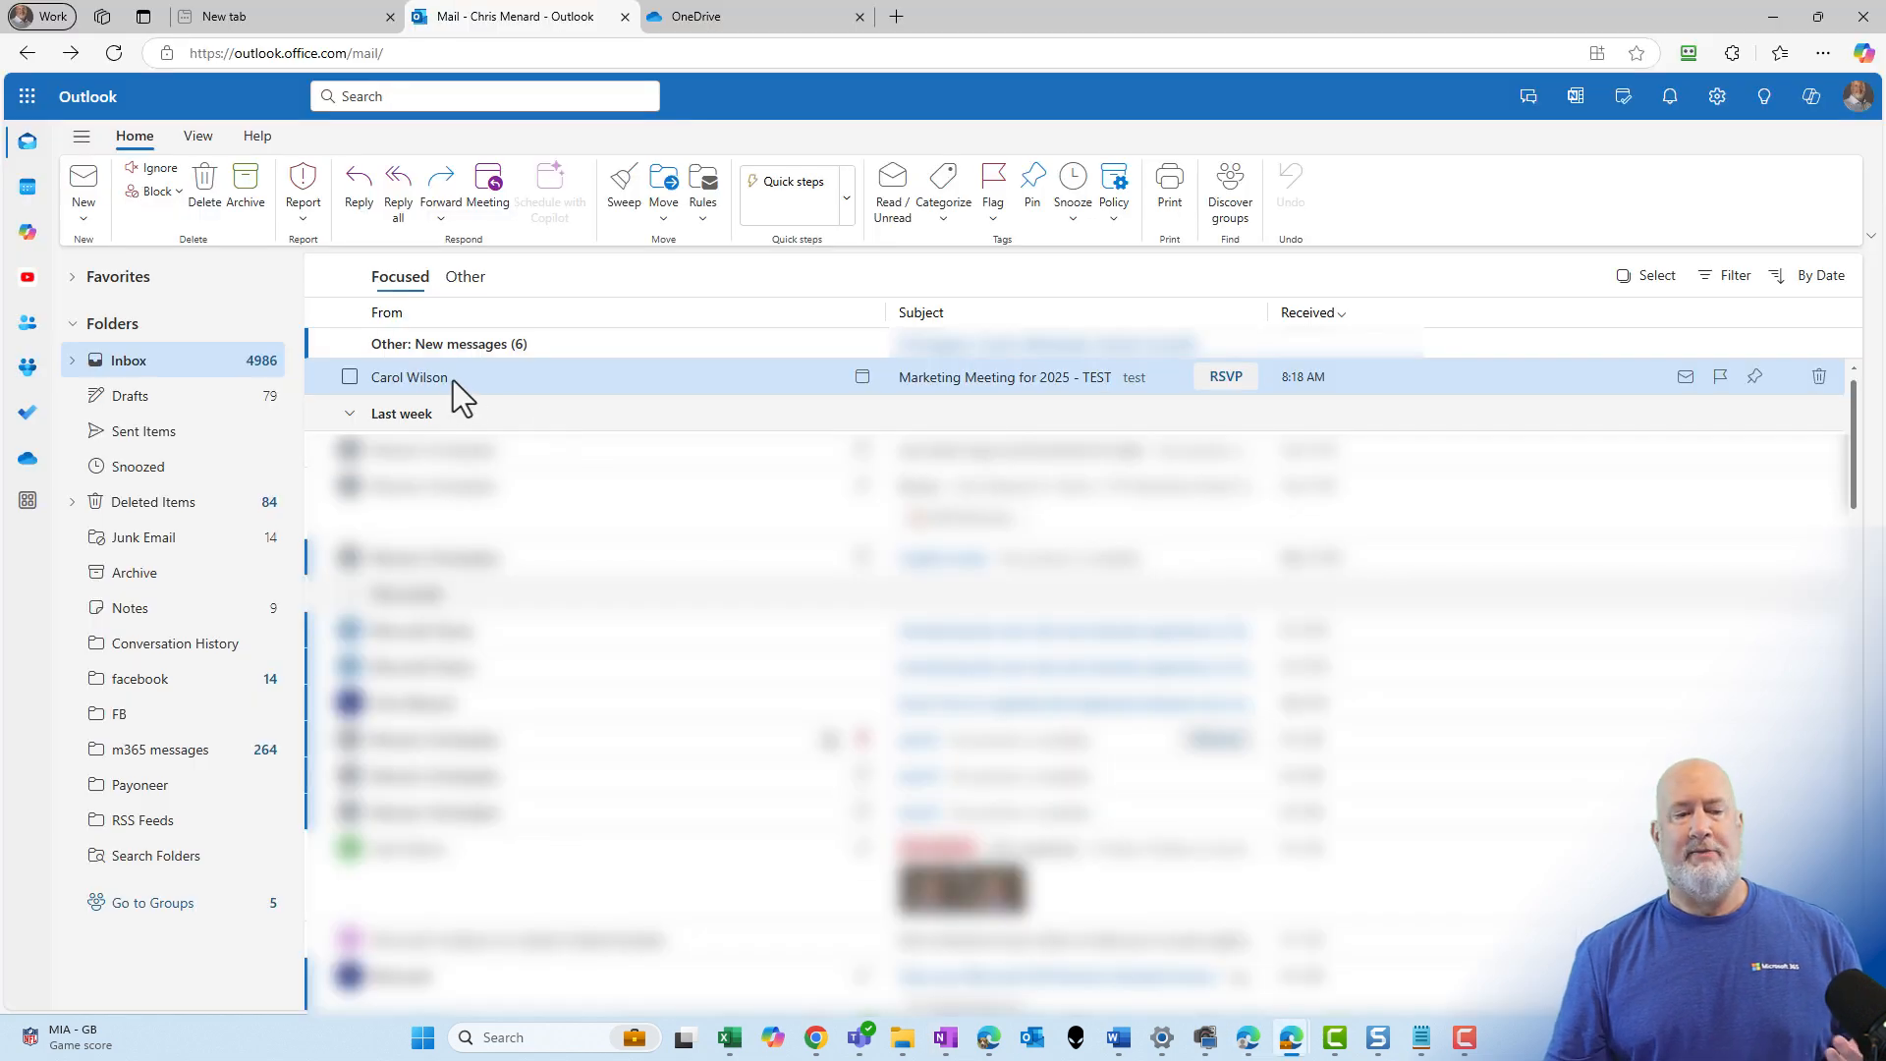
mouse_move(474, 391)
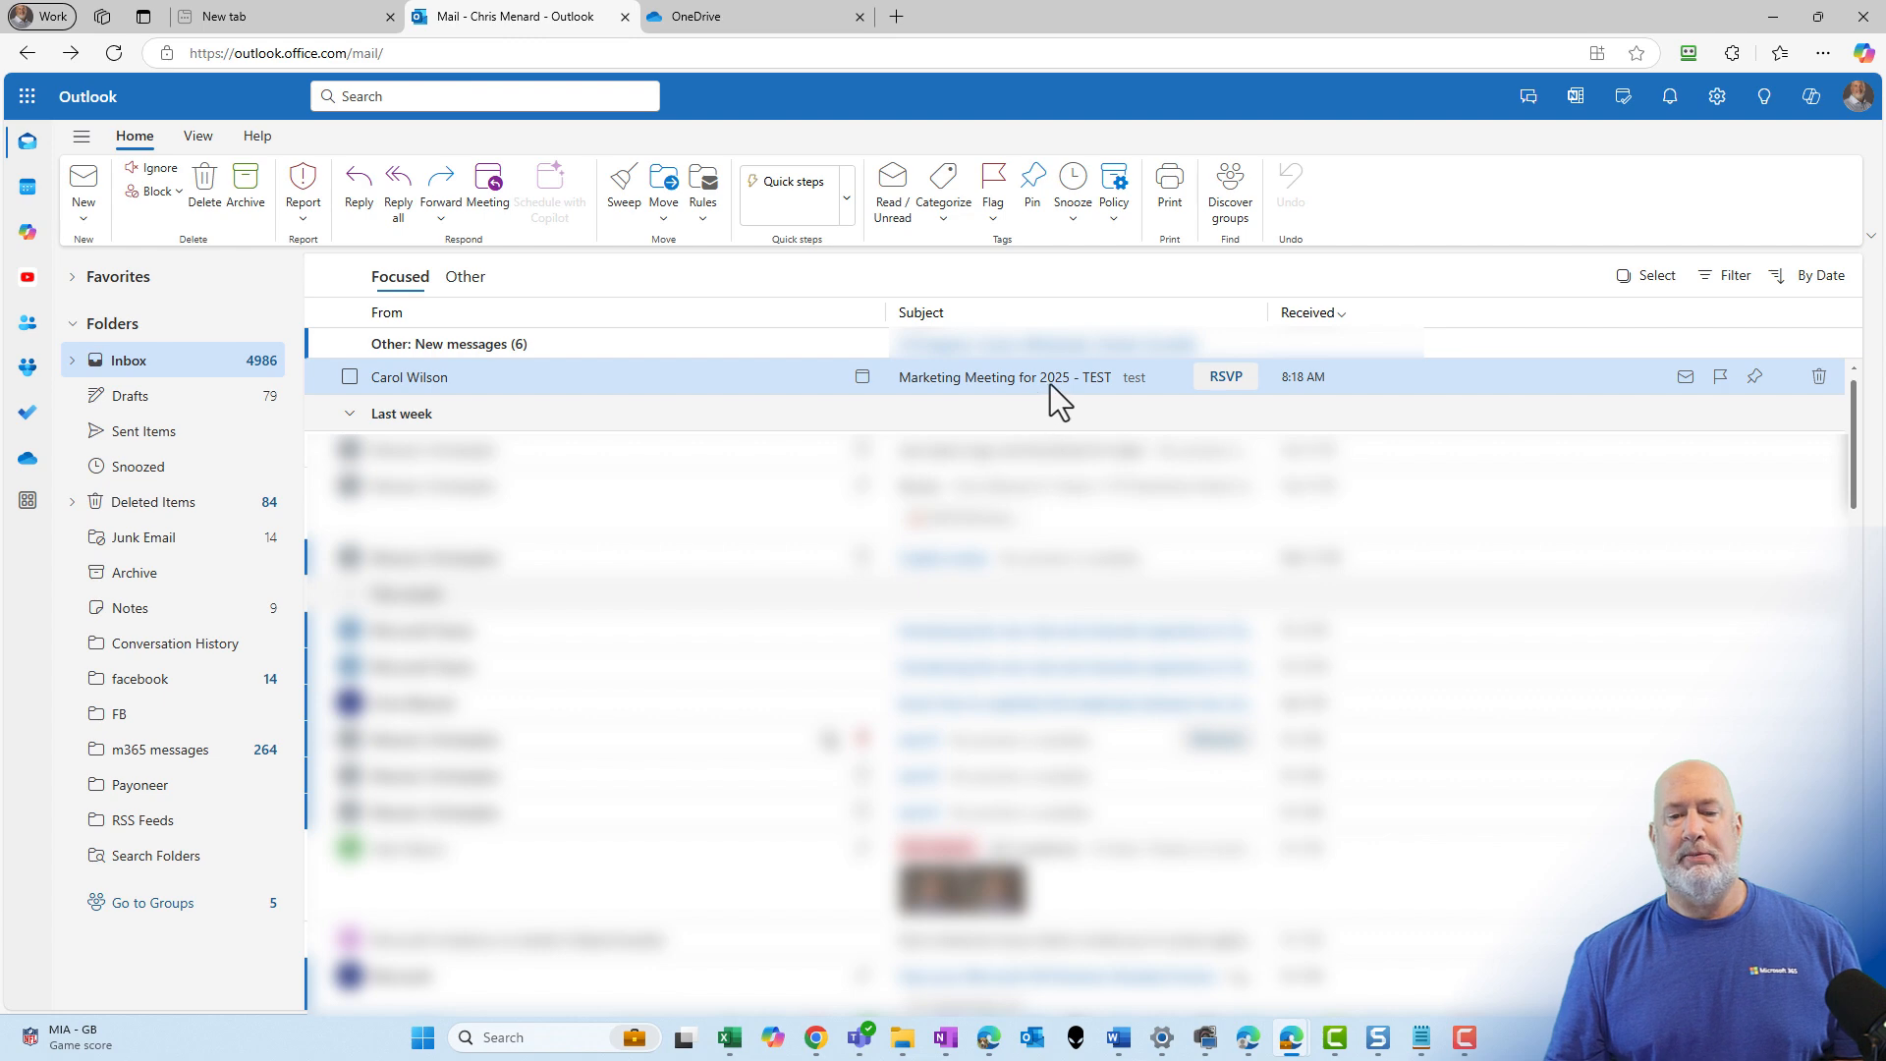
click(1004, 377)
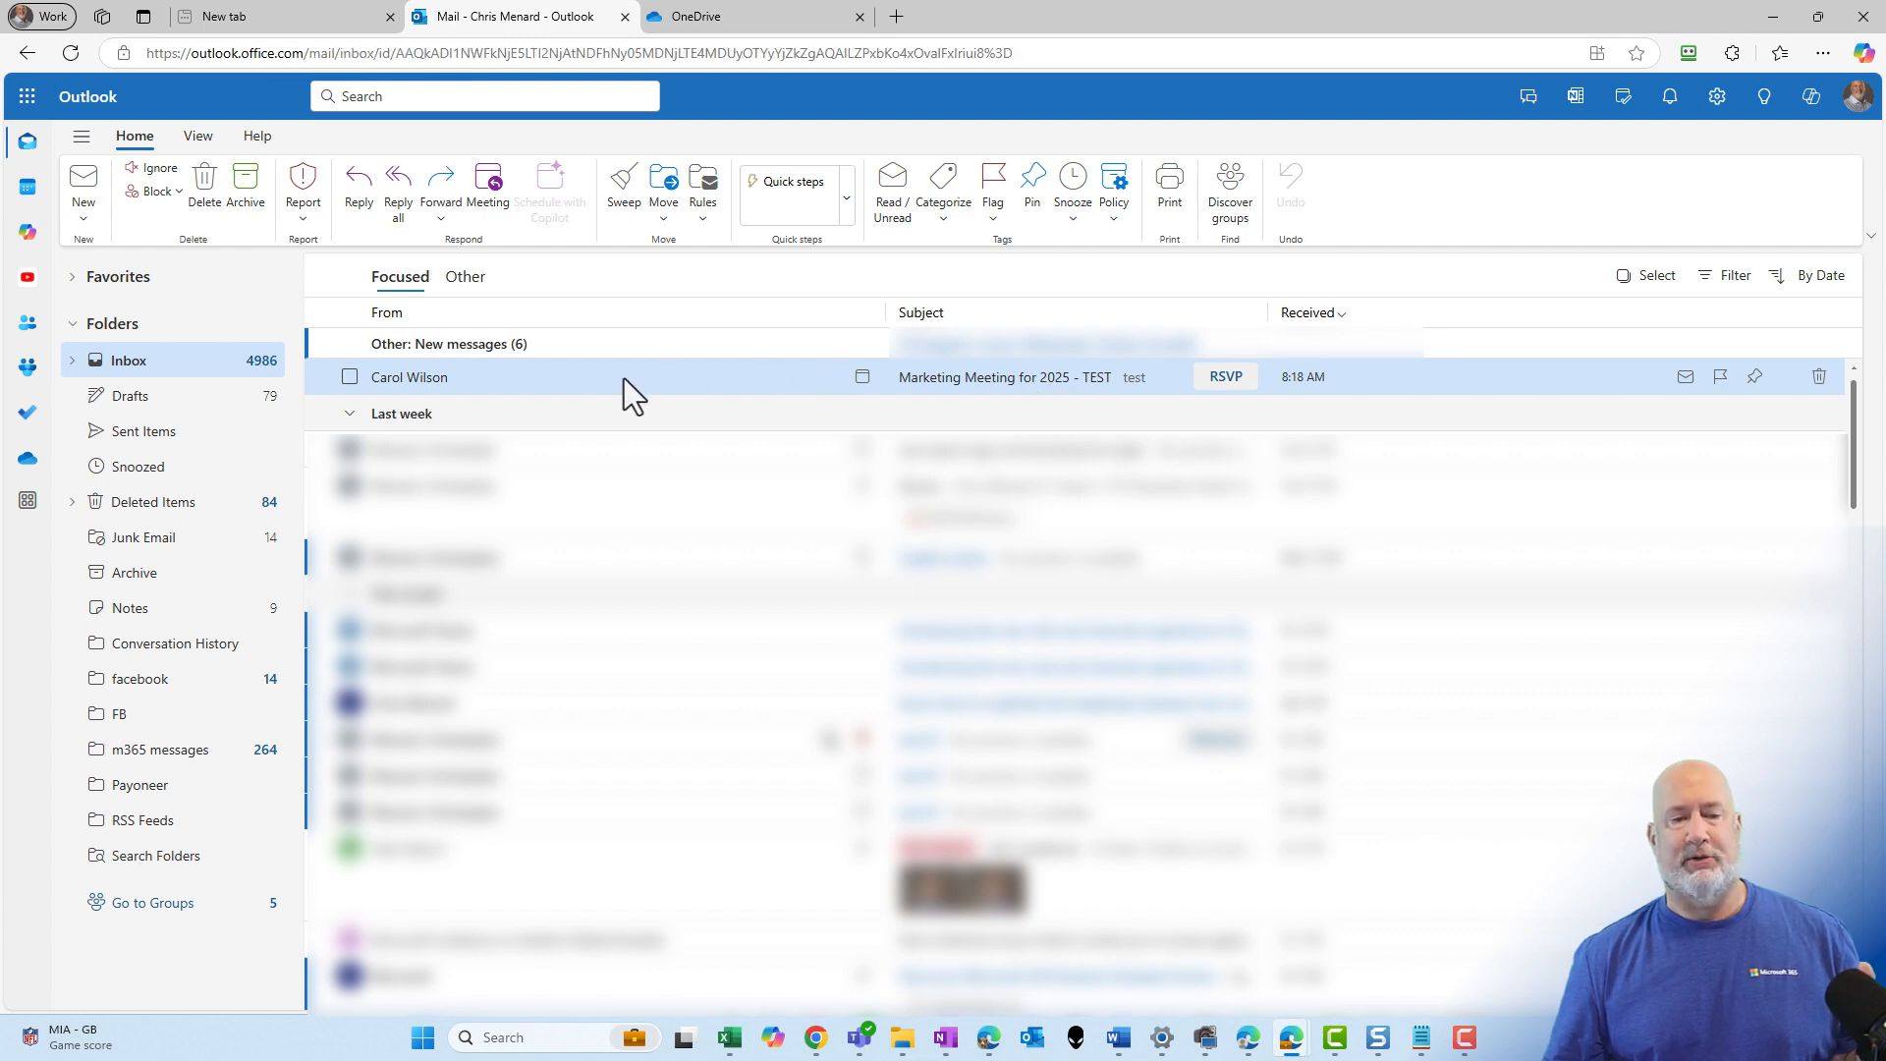
click(601, 377)
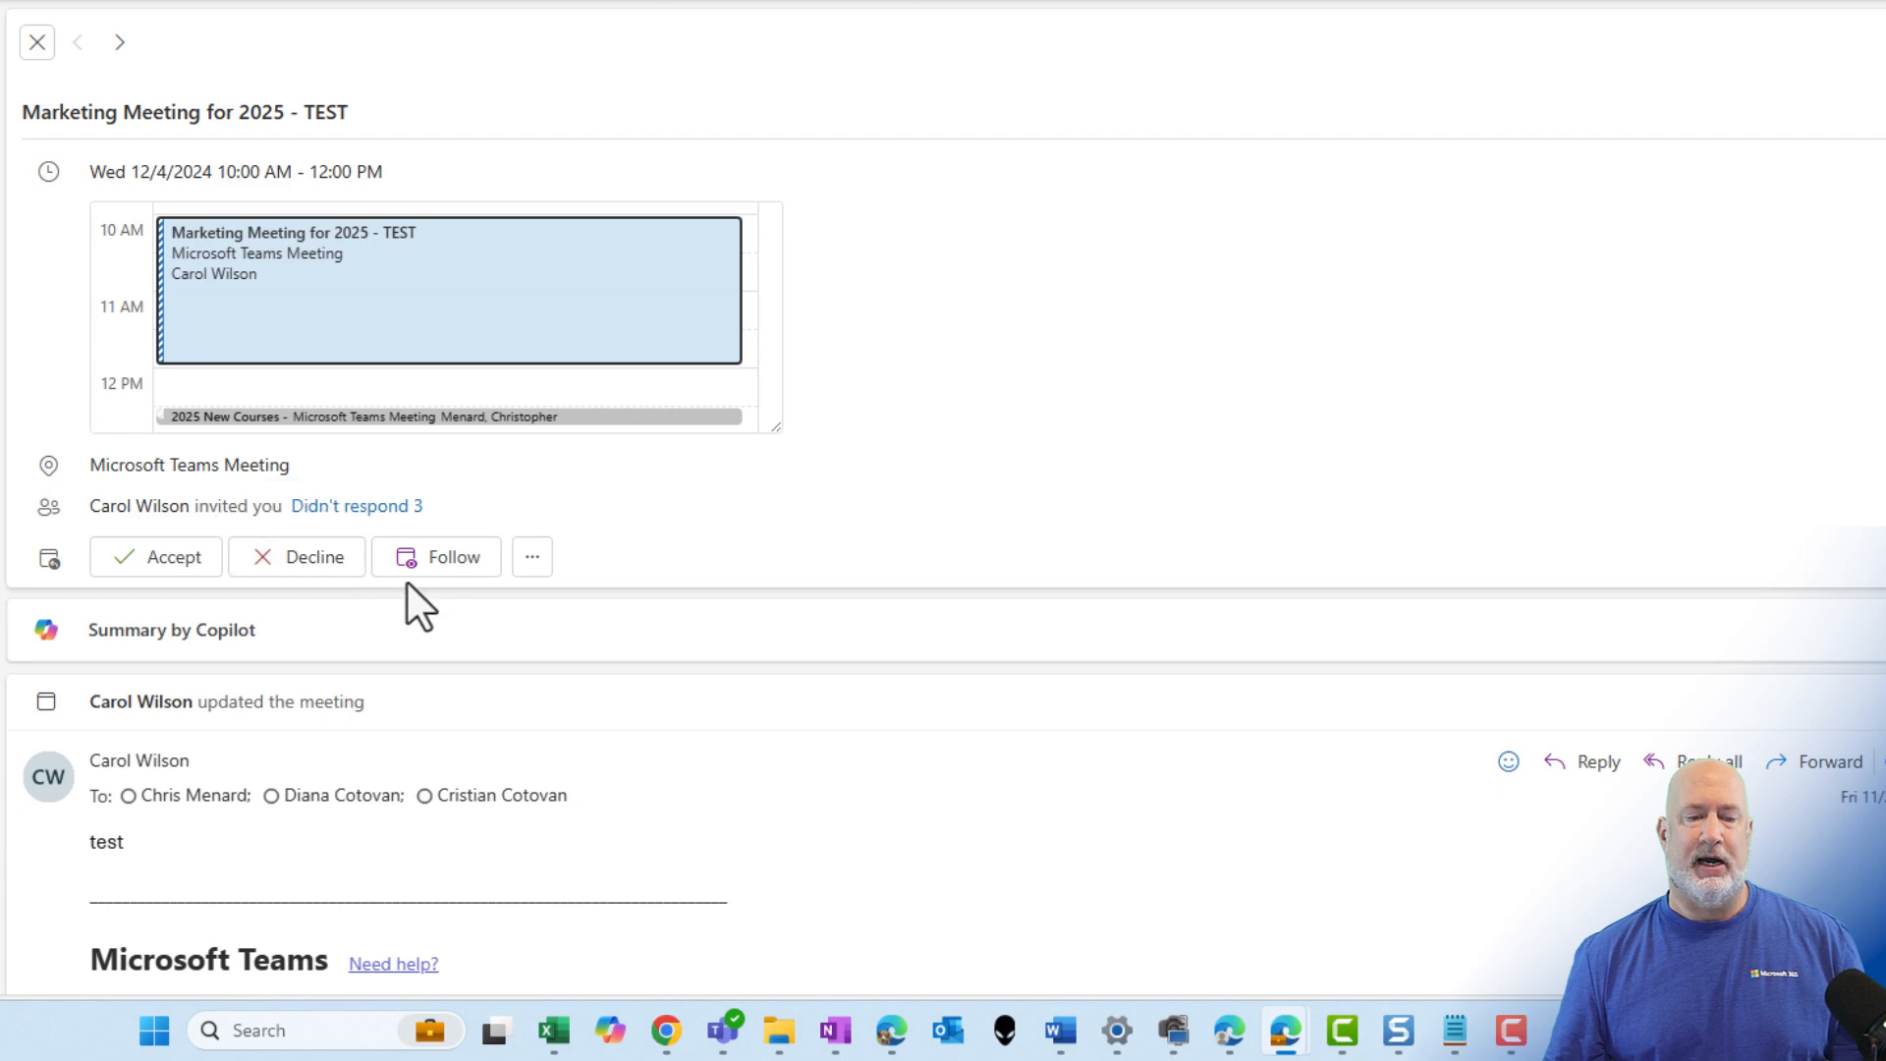
mouse_move(436, 556)
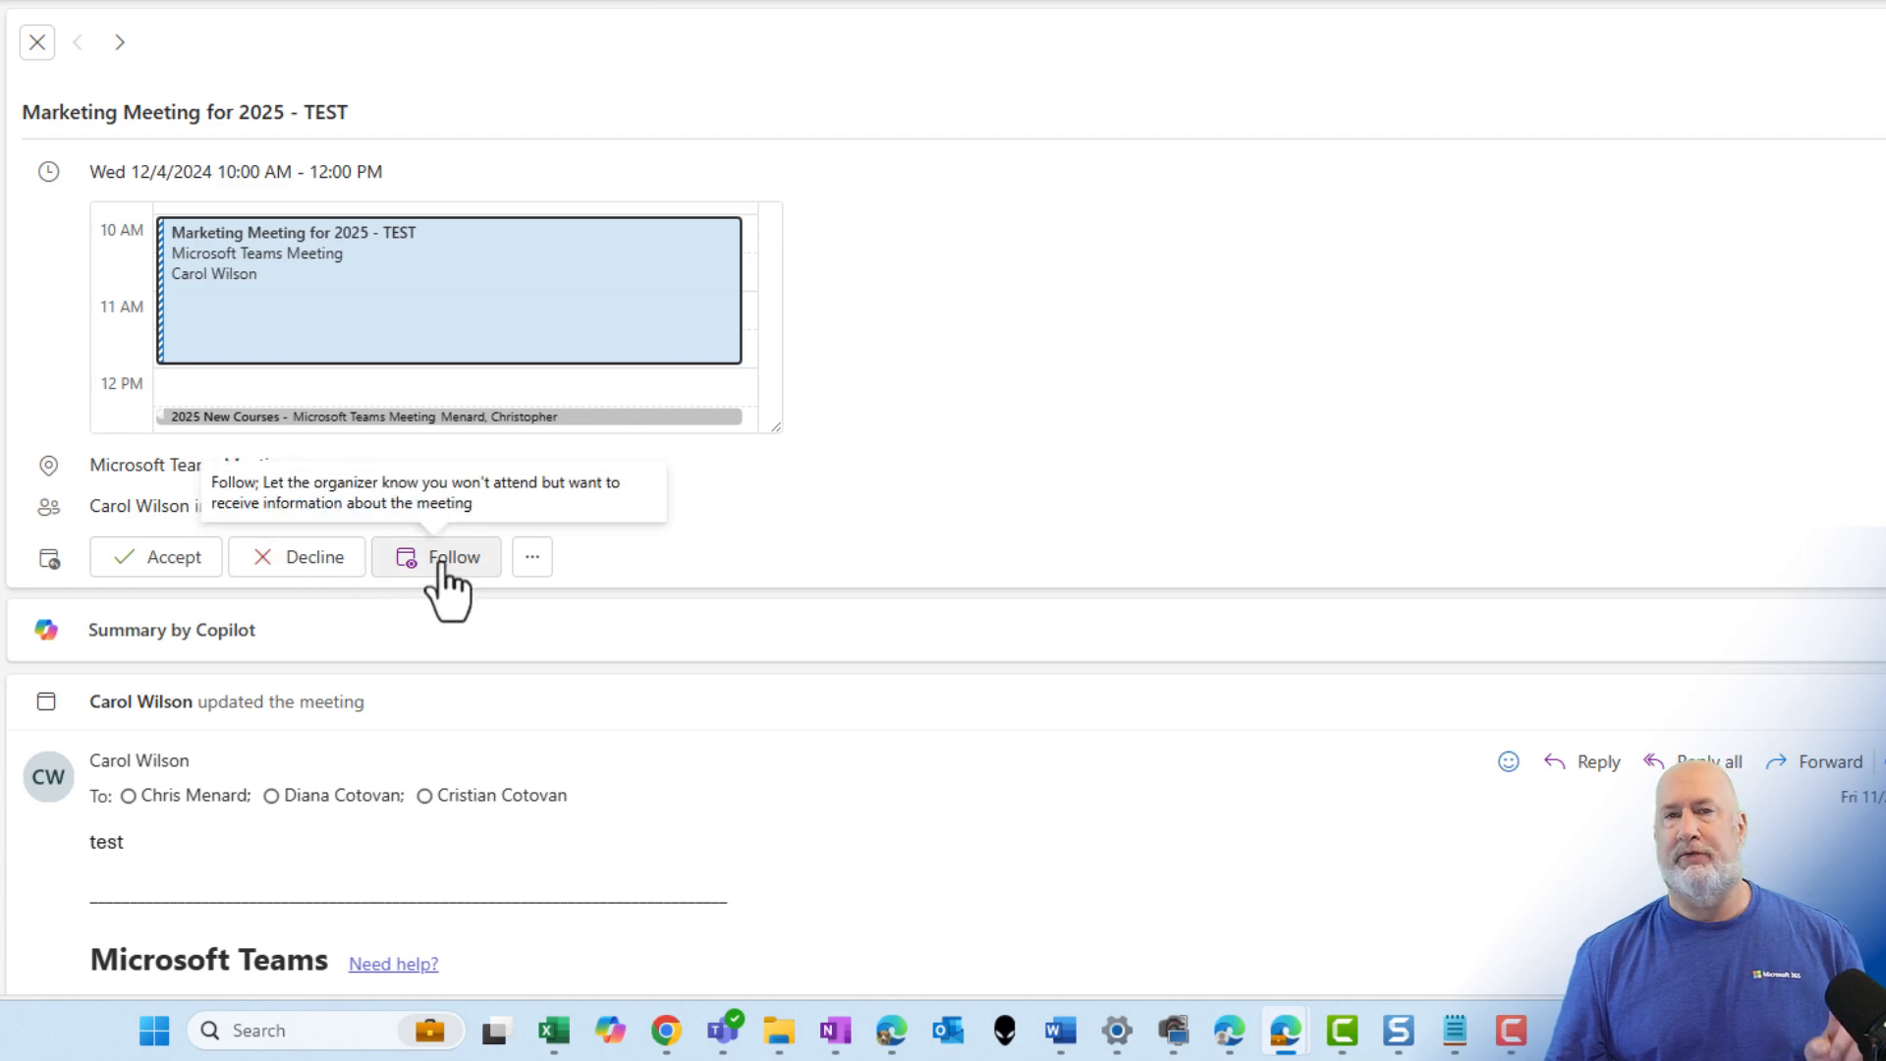
click(533, 556)
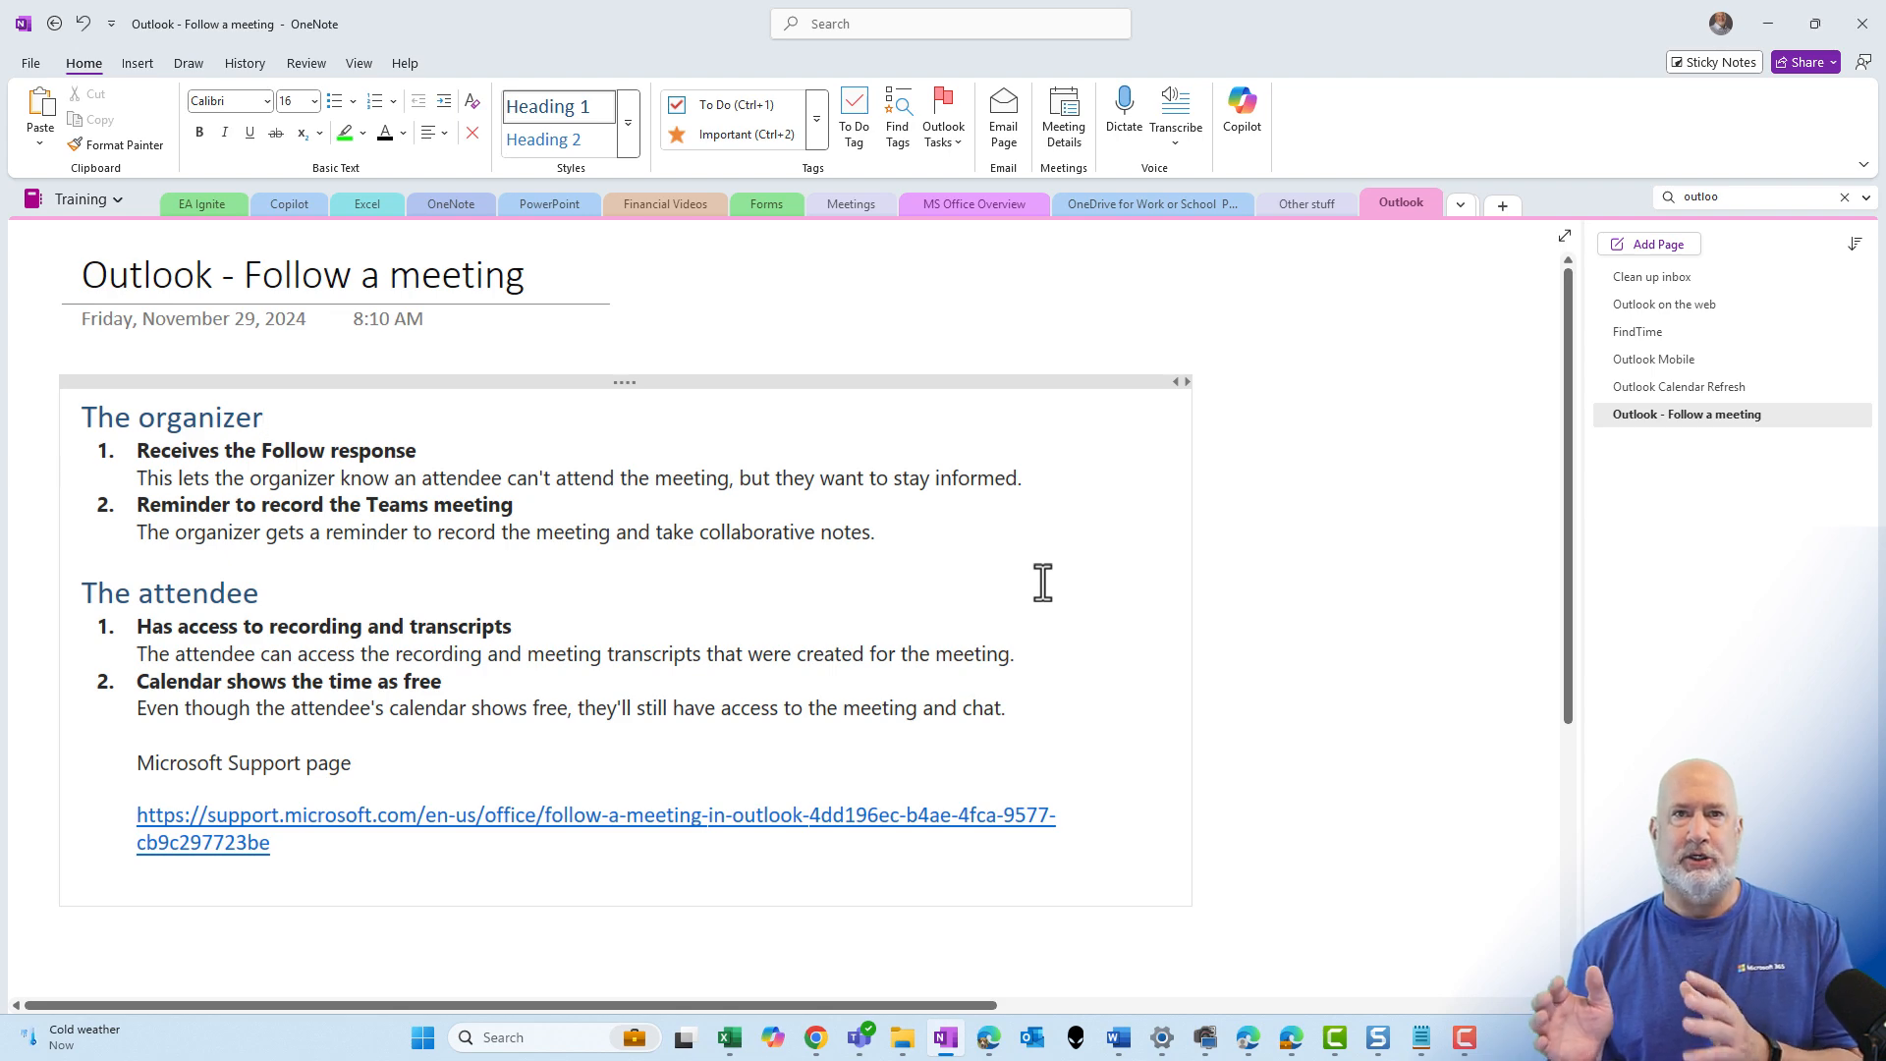
Place the insertion point after the 'The organizer' heading on the Follow a meeting page.
click(264, 417)
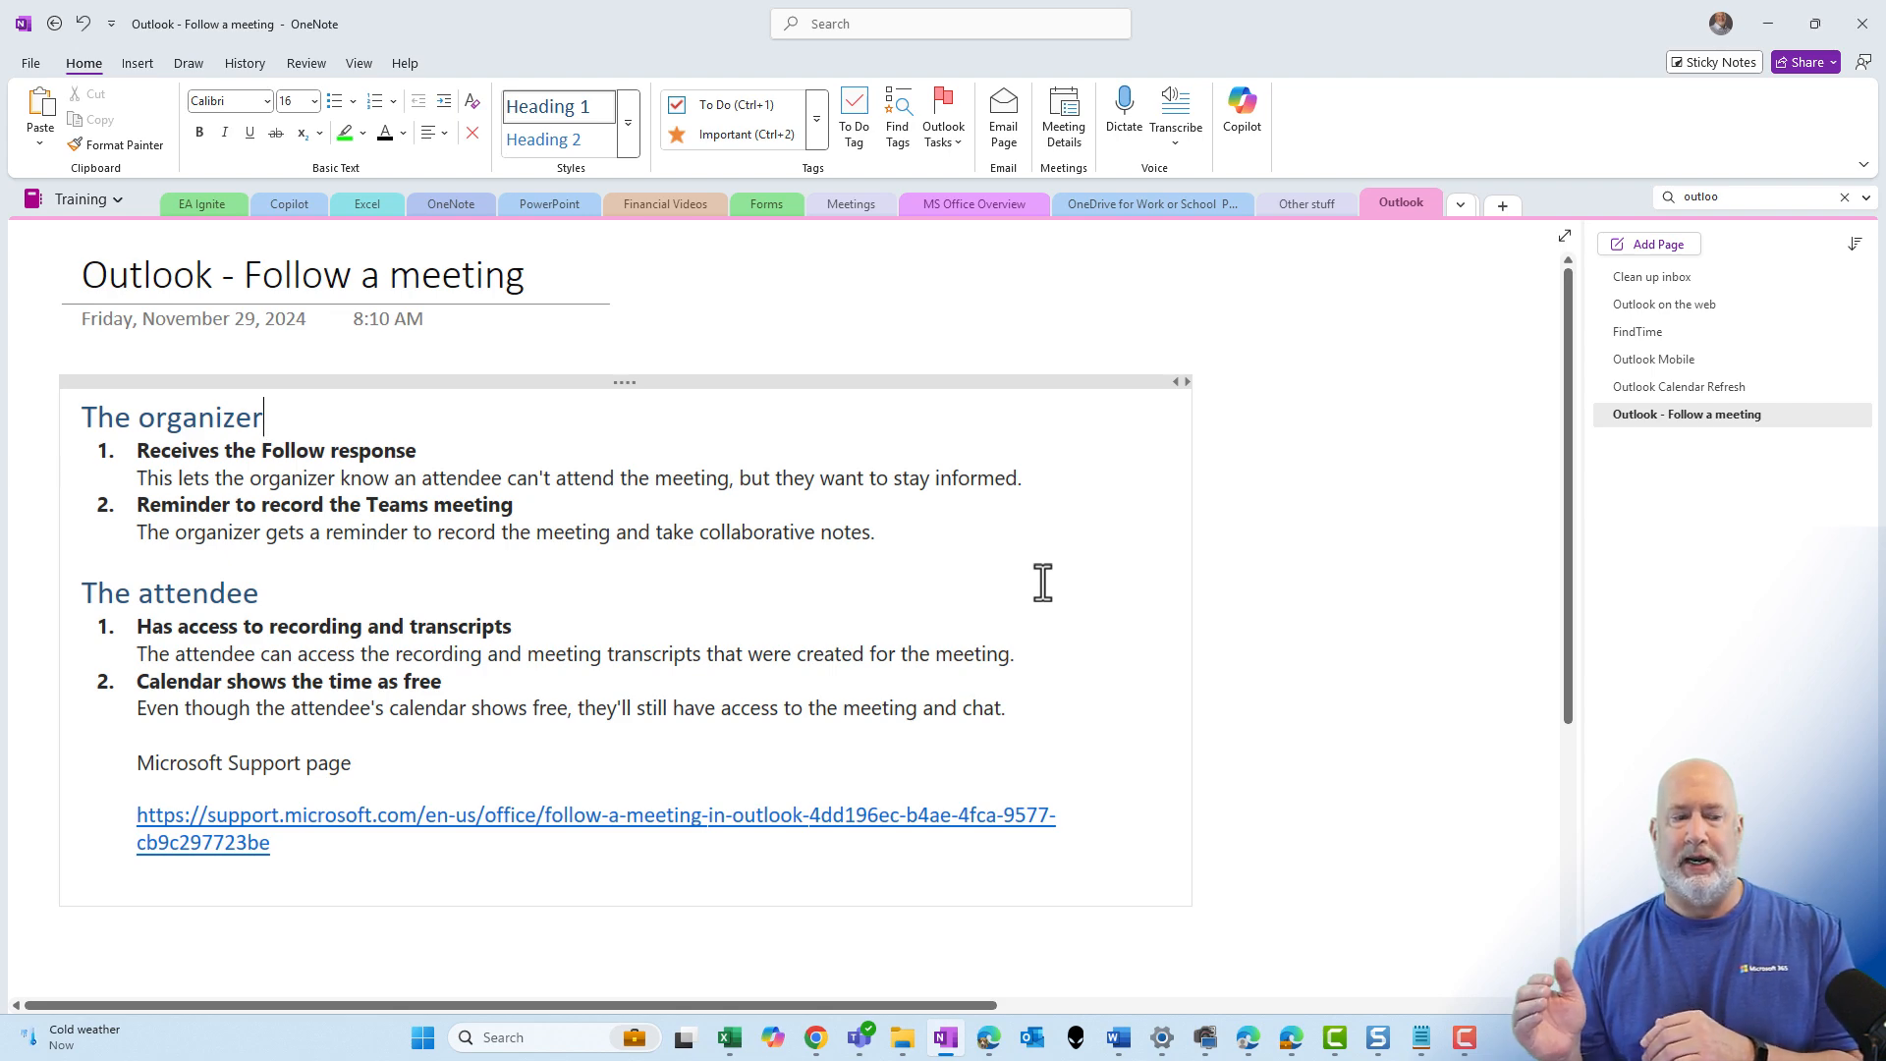